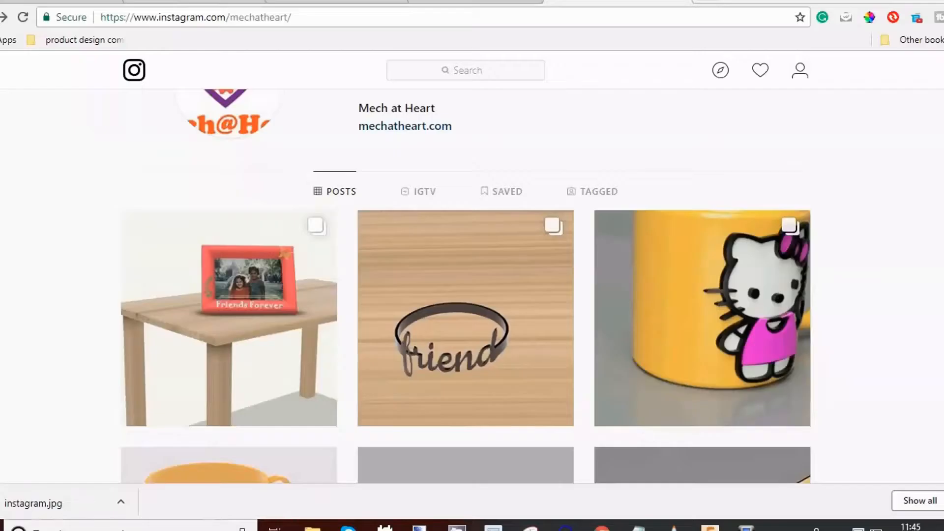
- Scroll down the Instagram profile page before moving to the Fusion 360 pen design
{"action": "scroll", "scroll_direction": "down", "scroll_amount": 3}
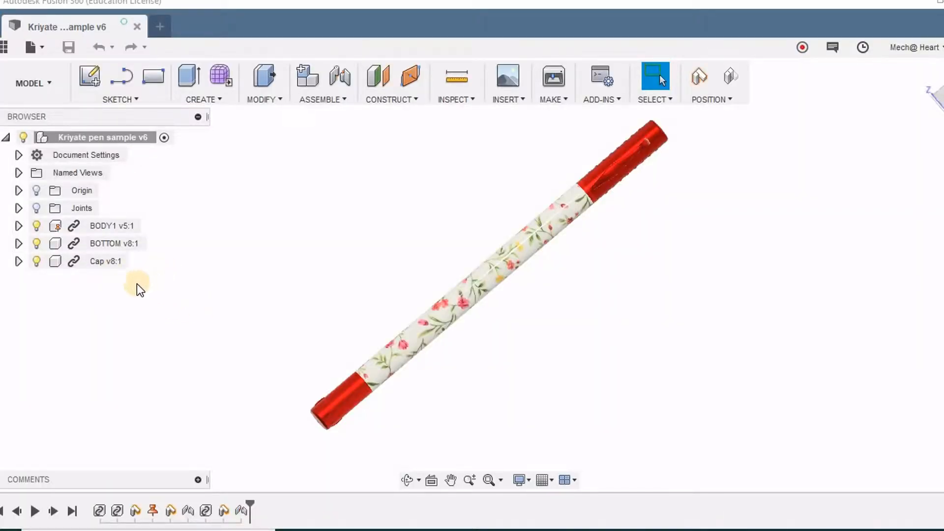
- Break the Cap component's link to its source and capture its moved position
{"action": "left_click", "coordinate": [106, 260]}
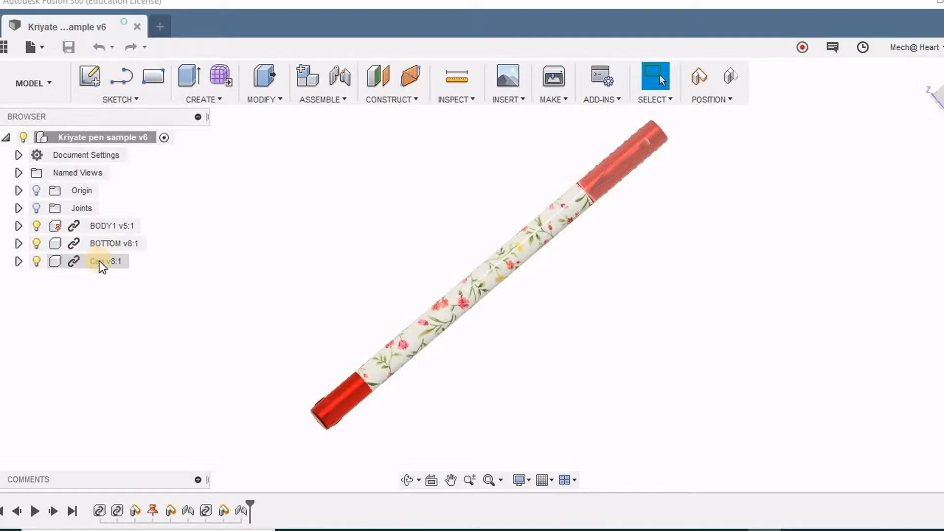
{"action": "right_click", "coordinate": [102, 261]}
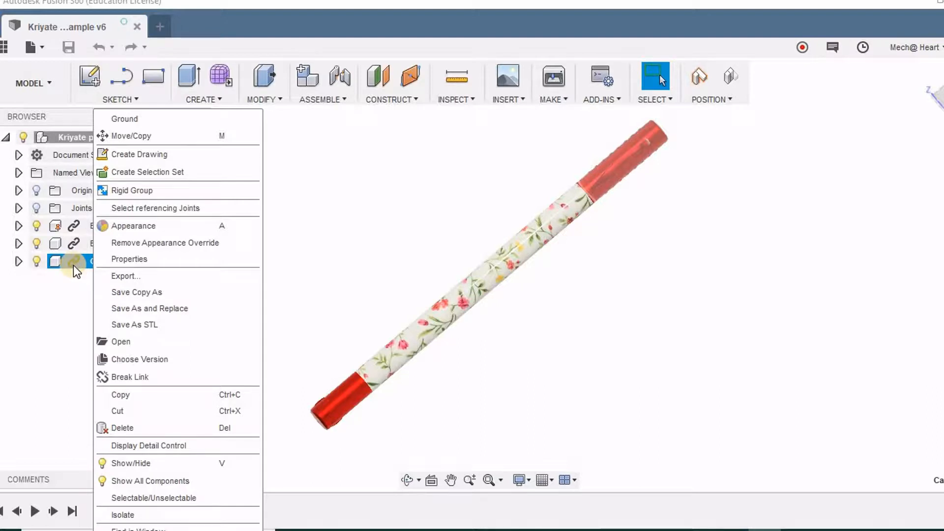
{"action": "mouse_move", "coordinate": [176, 377]}
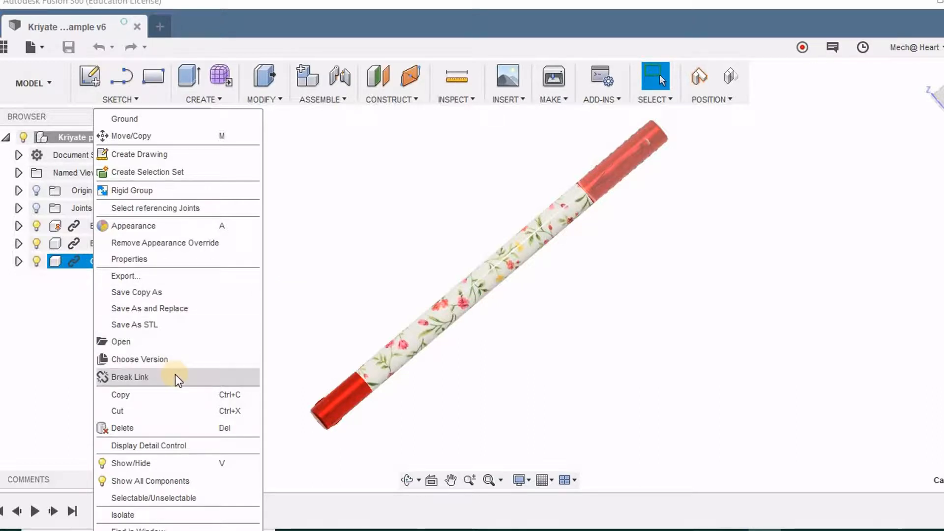
{"action": "mouse_move", "coordinate": [140, 384]}
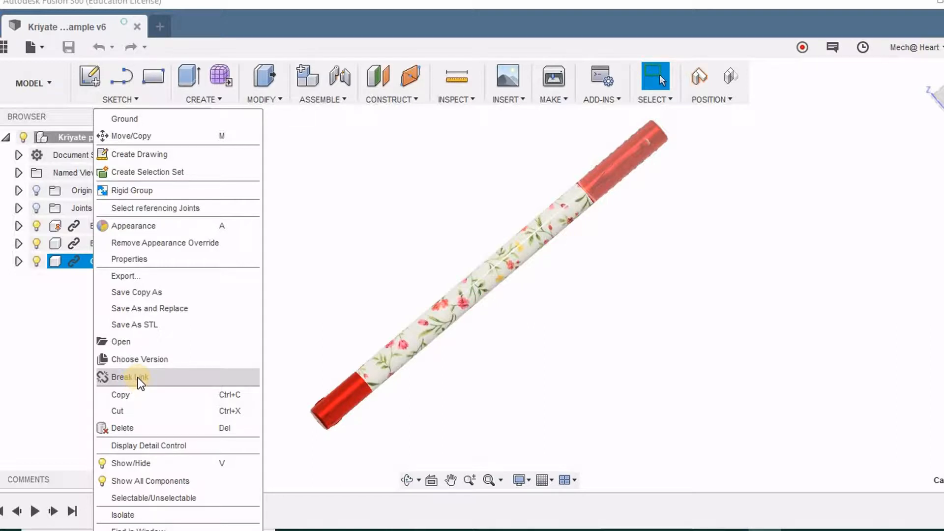
{"action": "left_click", "coordinate": [140, 377]}
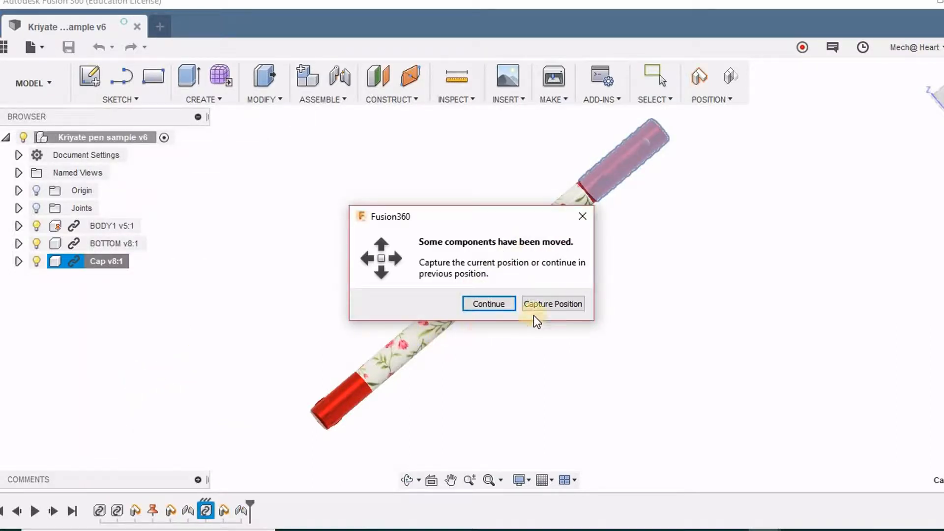
{"action": "left_click", "coordinate": [551, 304]}
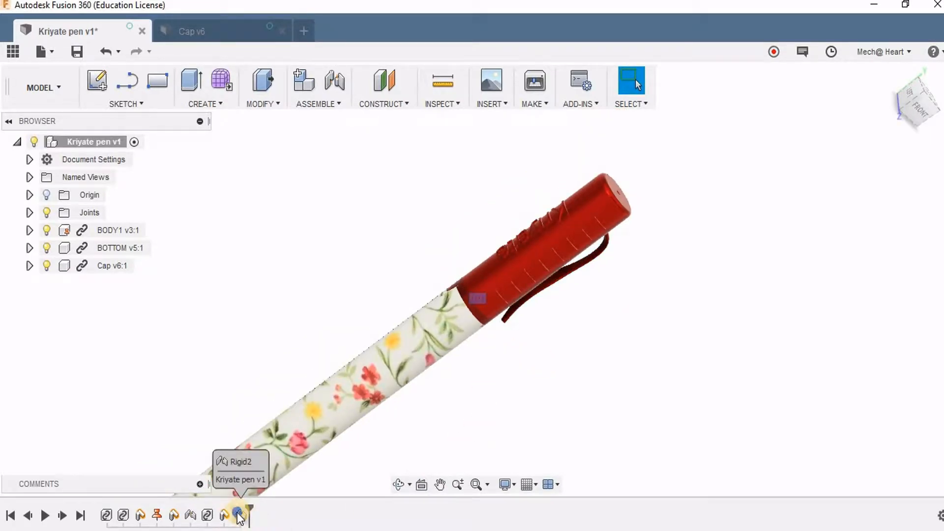
- Change the cap's rigid joint to a Z-axis slider and drag the cap to test it
{"action": "right_click", "coordinate": [241, 514]}
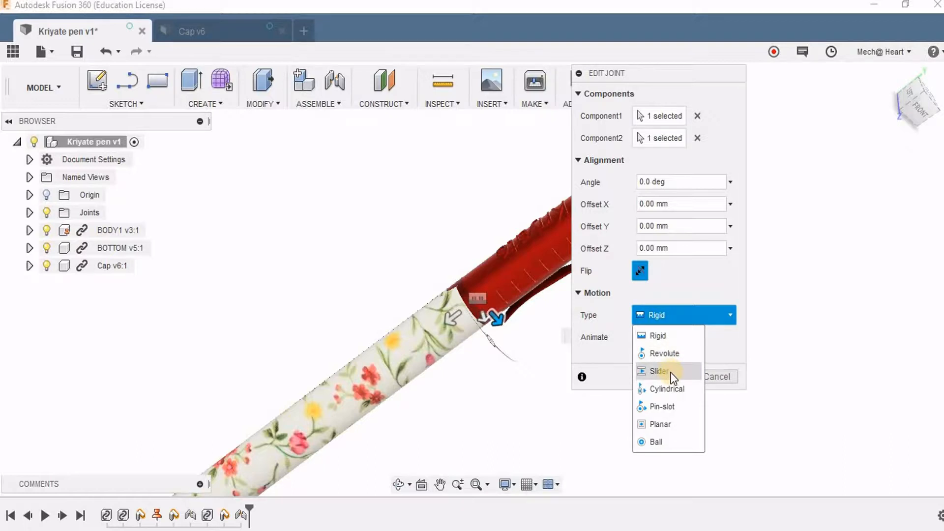
{"action": "left_click", "coordinate": [657, 370]}
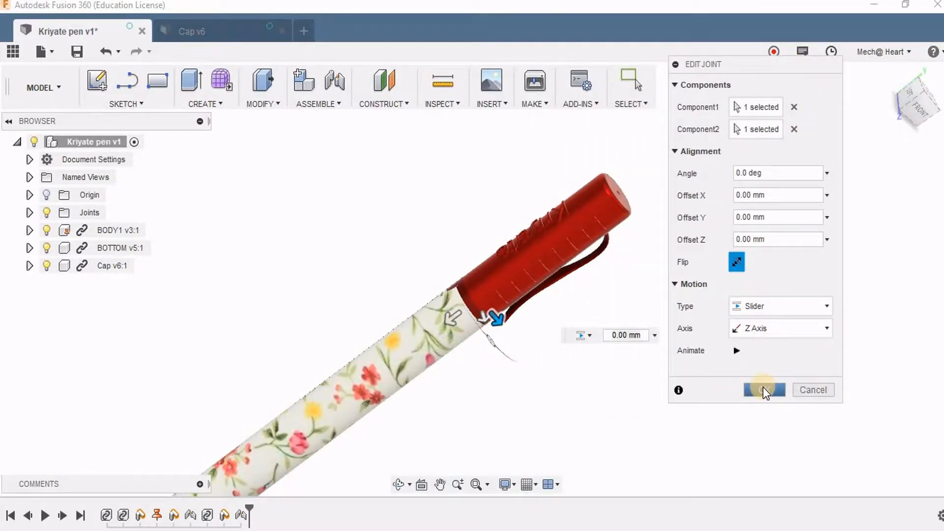
{"action": "left_click", "coordinate": [764, 390]}
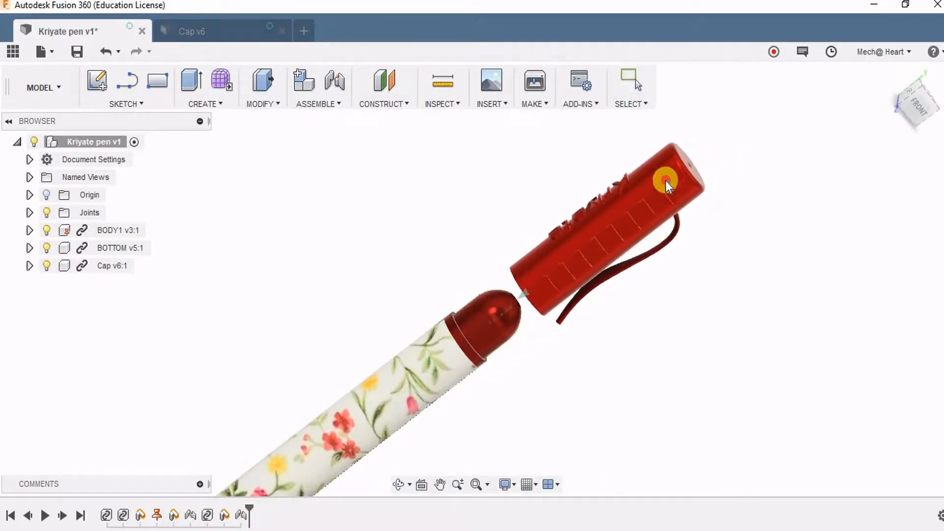
{"action": "left_click_drag", "start_coordinate": [665, 184], "coordinate": [601, 247]}
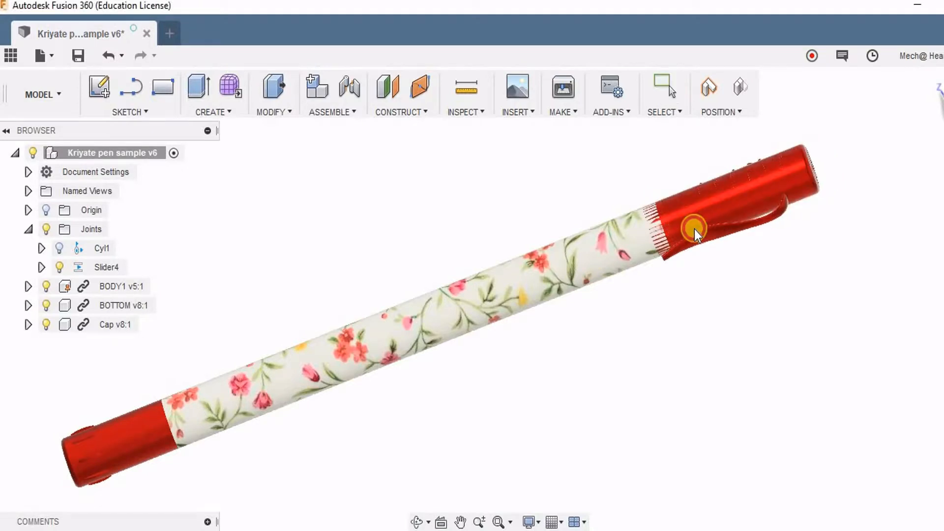
- Test the cap's slide, then enable contact sets with contact between all components
{"action": "left_click_drag", "start_coordinate": [695, 234], "coordinate": [770, 225]}
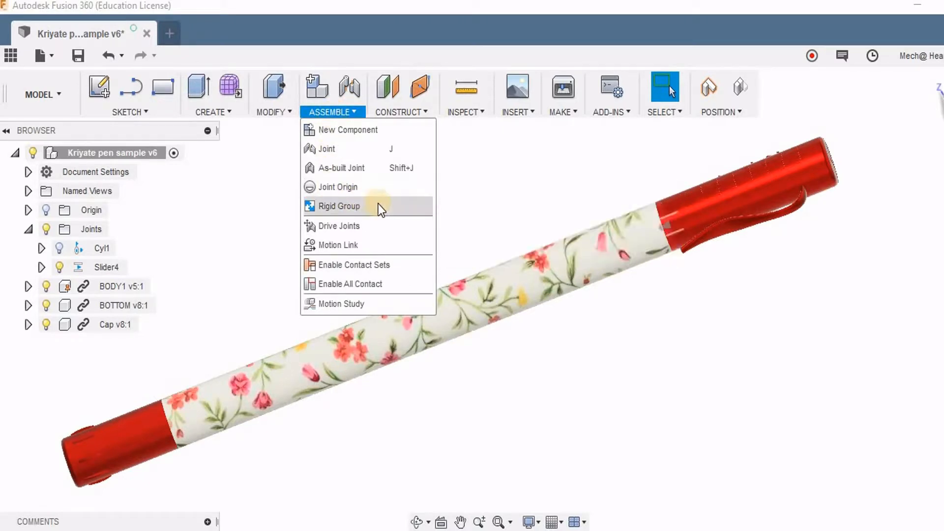
{"action": "mouse_move", "coordinate": [353, 264]}
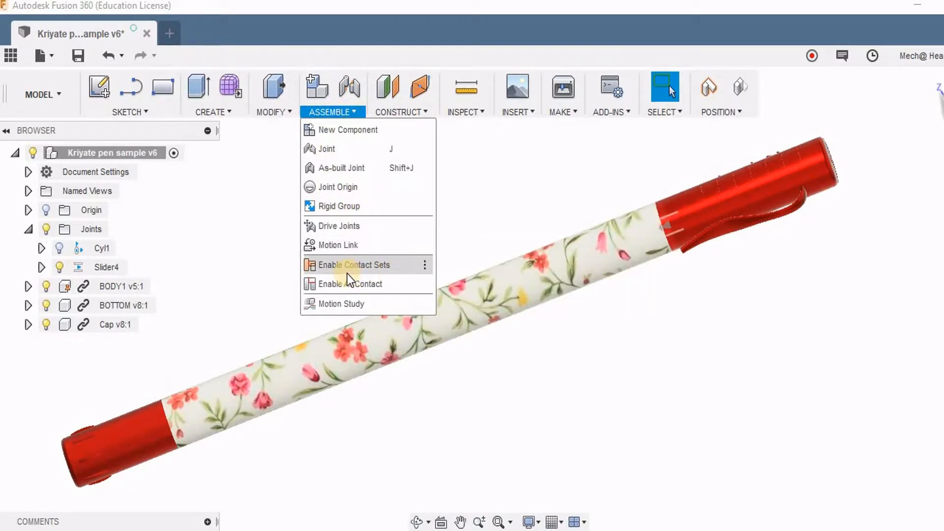
{"action": "left_click", "coordinate": [353, 264]}
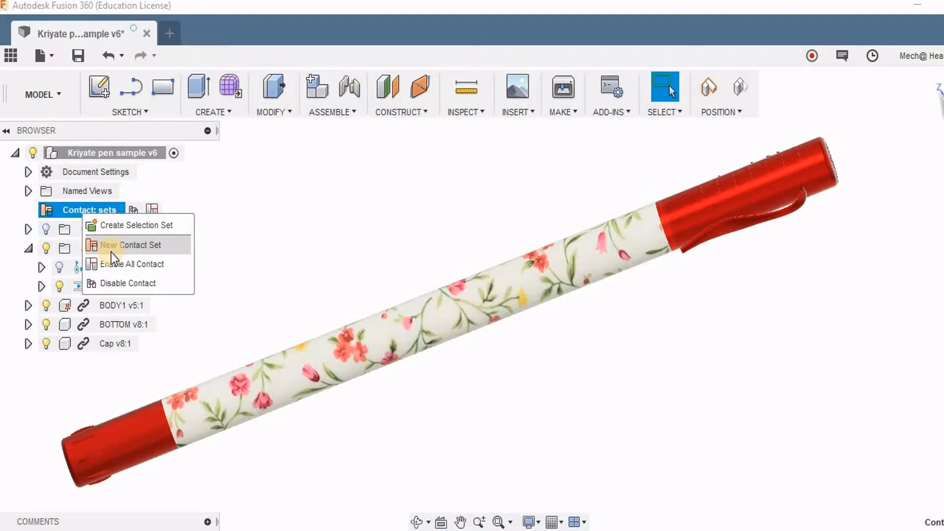
{"action": "mouse_move", "coordinate": [116, 266]}
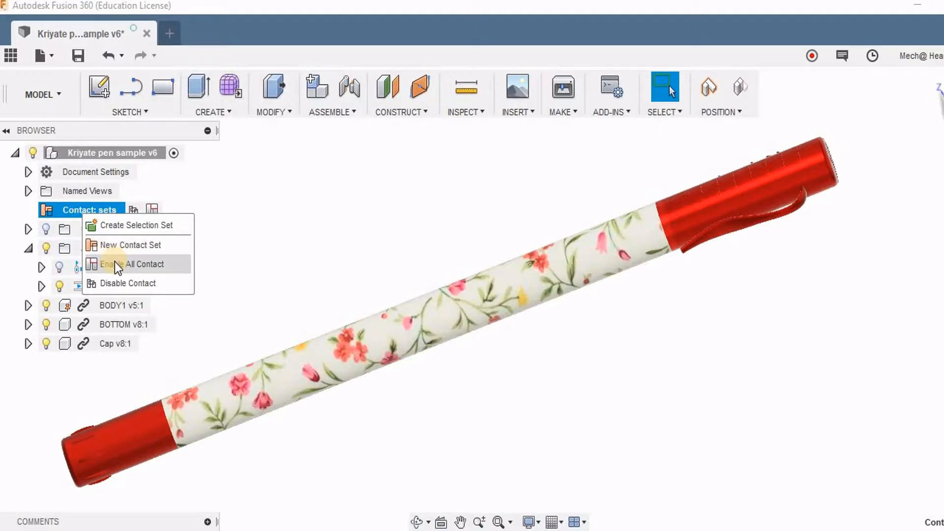
{"action": "left_click", "coordinate": [135, 263]}
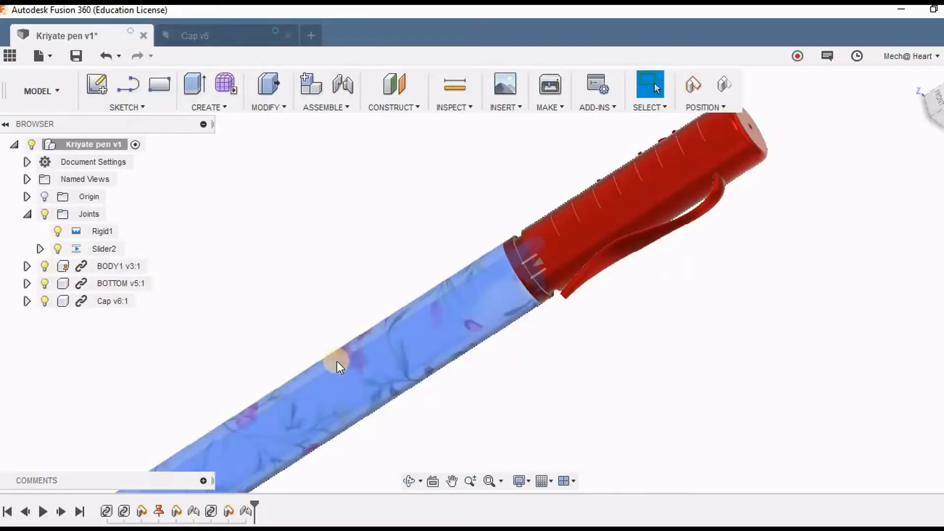
- Open Slider2's joint limits and enable both minimum and maximum limits
{"action": "right_click", "coordinate": [104, 249]}
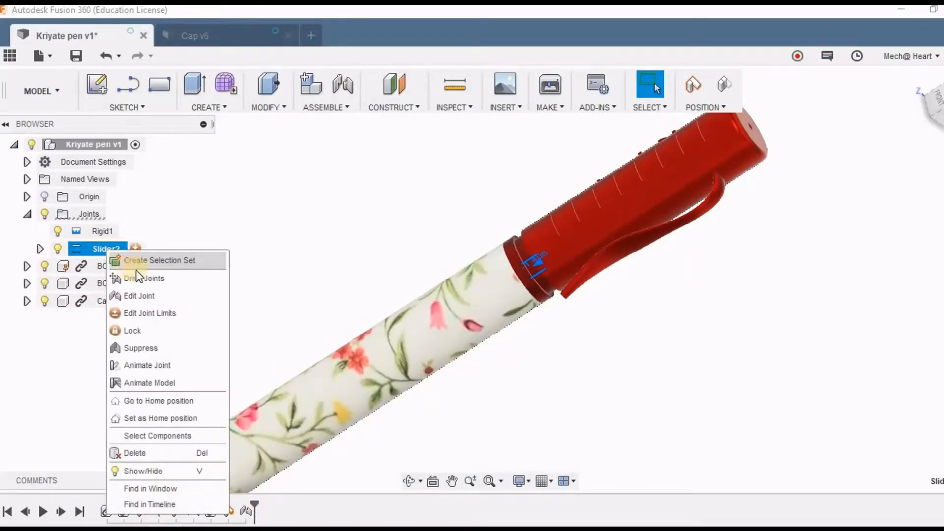
{"action": "left_click", "coordinate": [150, 312]}
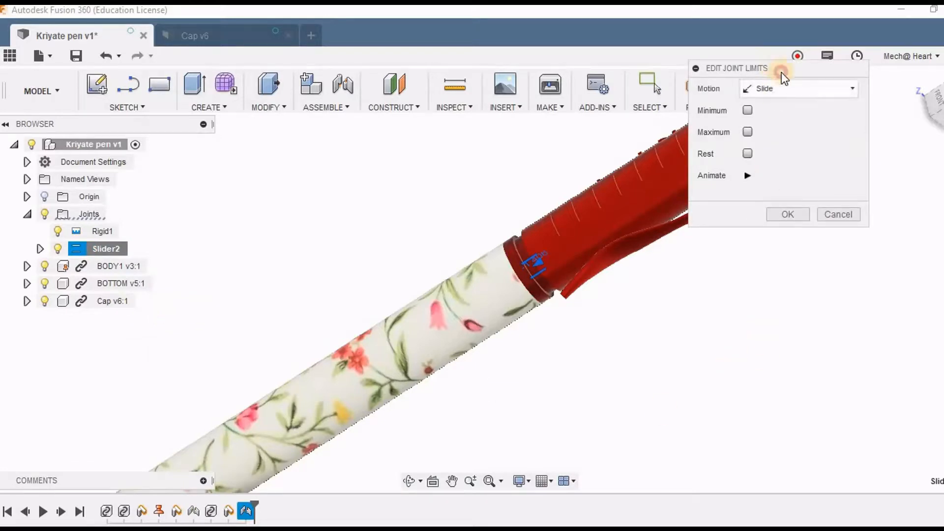
{"action": "left_click", "coordinate": [747, 110]}
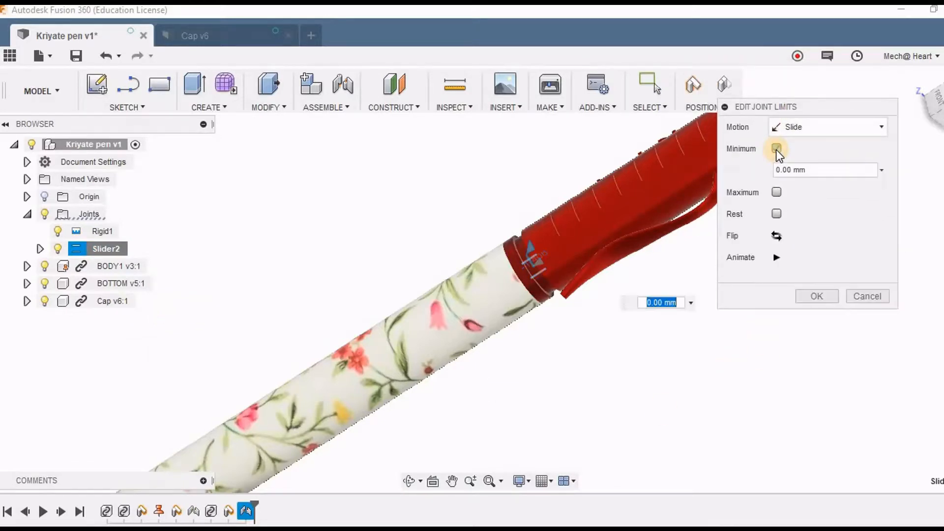
{"action": "left_click", "coordinate": [776, 148]}
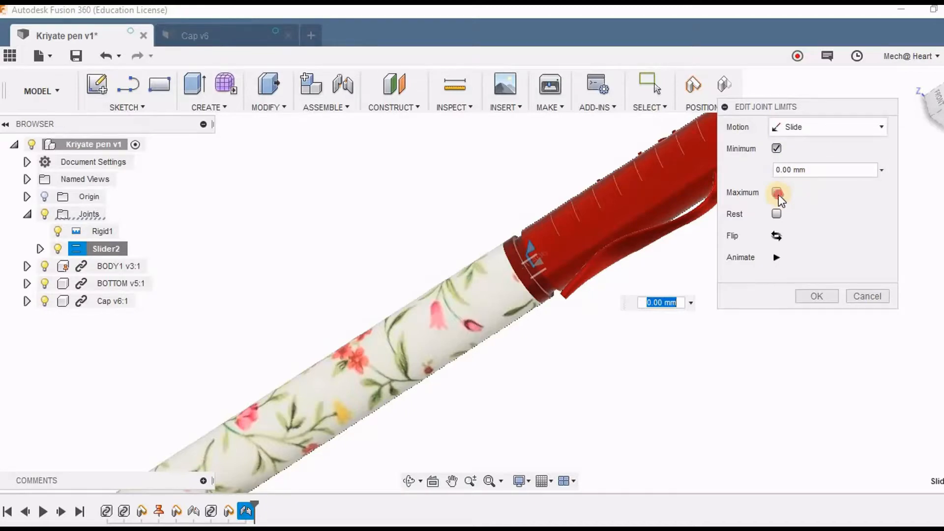
- Enter minimum -30 mm, maximum 0 mm and rest 0 mm, and confirm the limits
{"action": "left_click", "coordinate": [776, 192]}
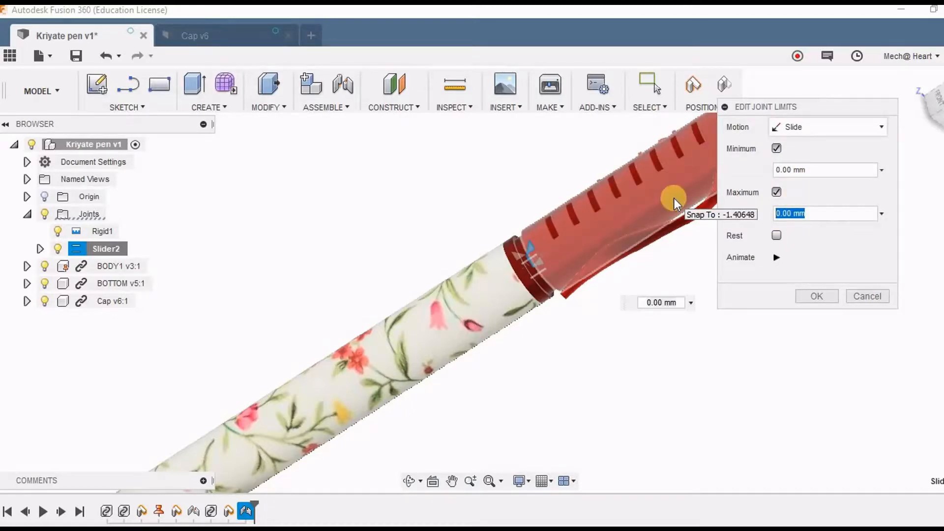
{"action": "type", "text": "30"}
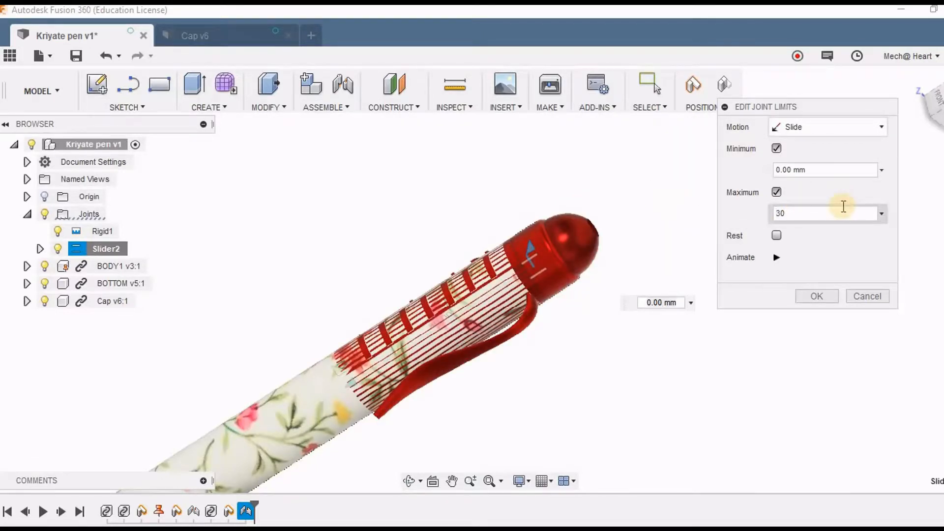
{"action": "left_click", "coordinate": [824, 170]}
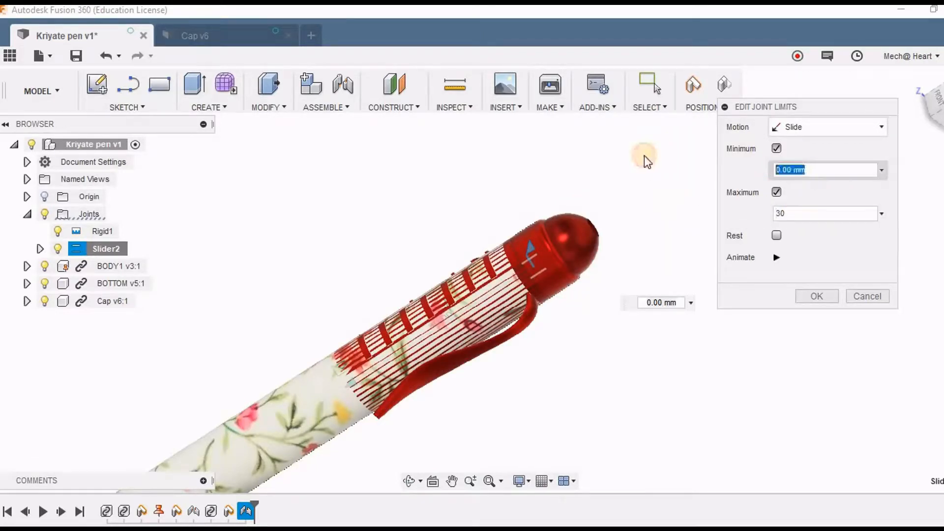
{"action": "type", "text": "-30"}
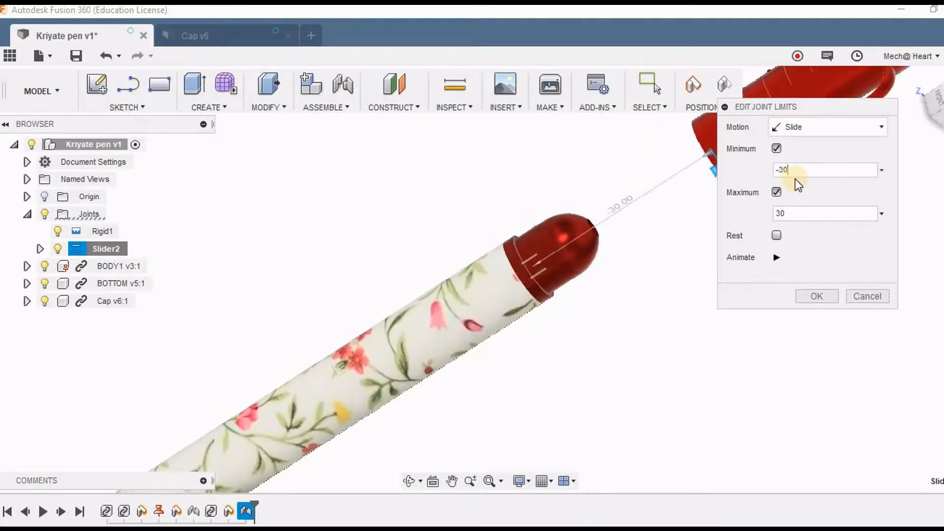
{"action": "type", "text": "0"}
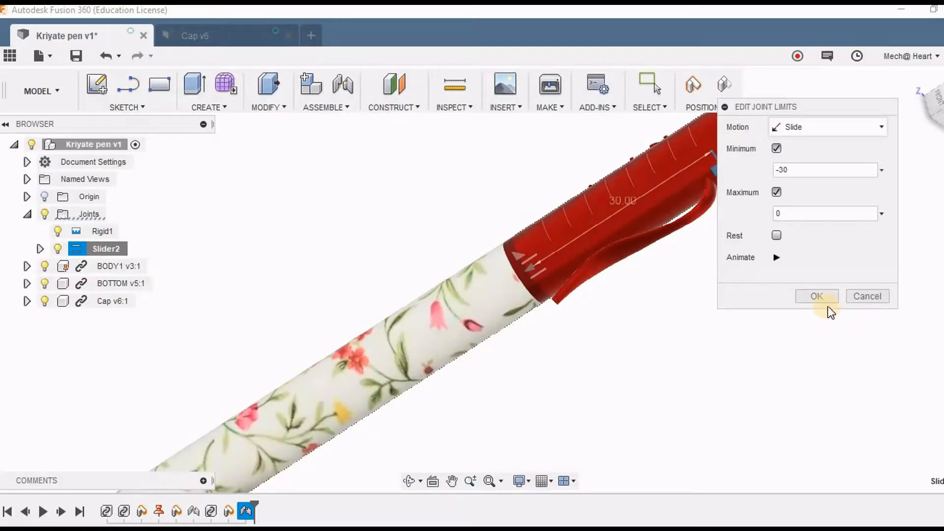
{"action": "left_click", "coordinate": [776, 257]}
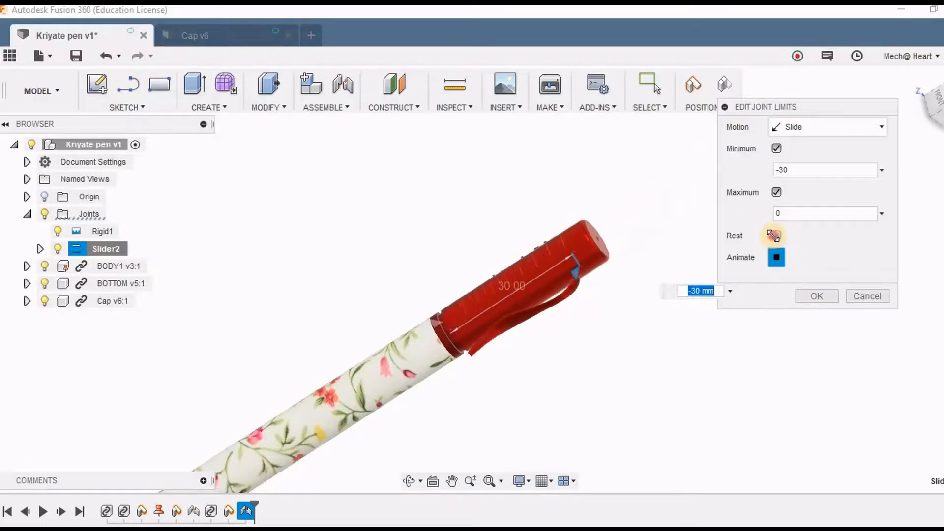
{"action": "left_click", "coordinate": [776, 236]}
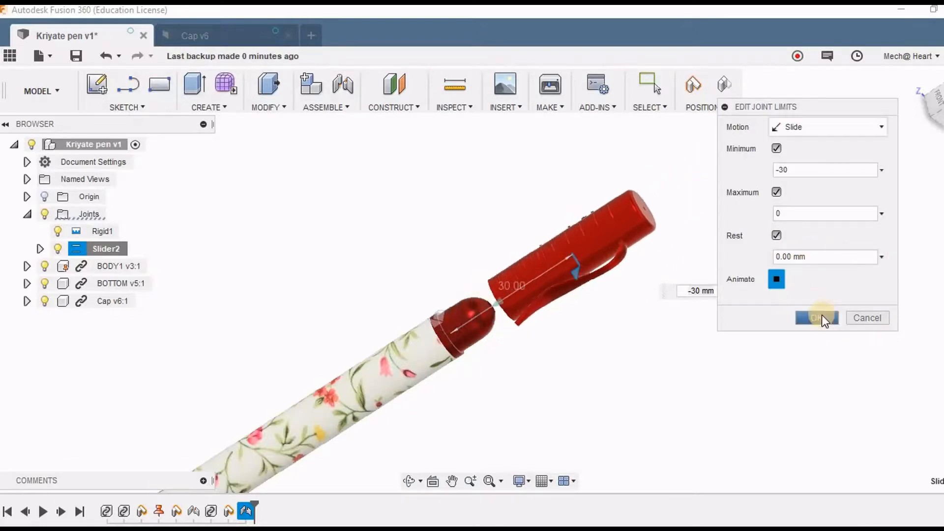
{"action": "left_click", "coordinate": [816, 317]}
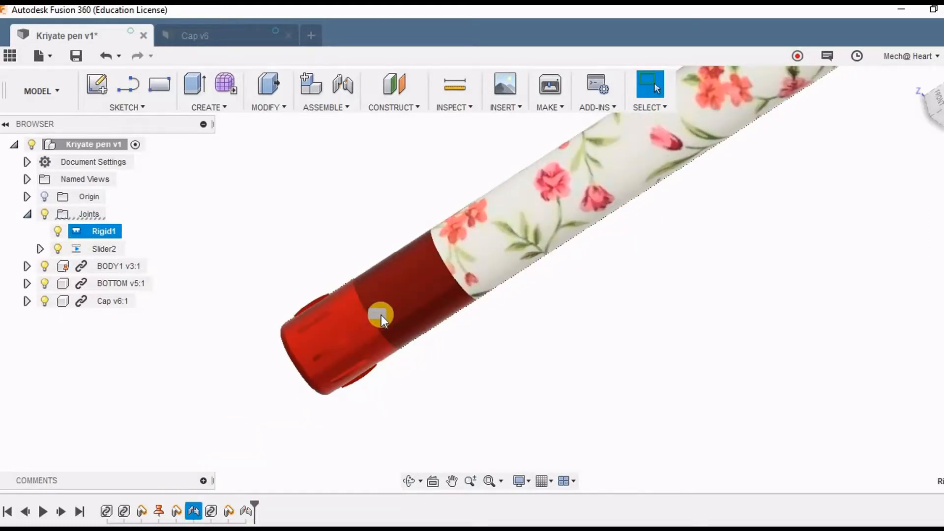
- Convert the pen bottom's Rigid1 joint into a cylindrical joint sliding along the Z axis
{"action": "right_click", "coordinate": [379, 316]}
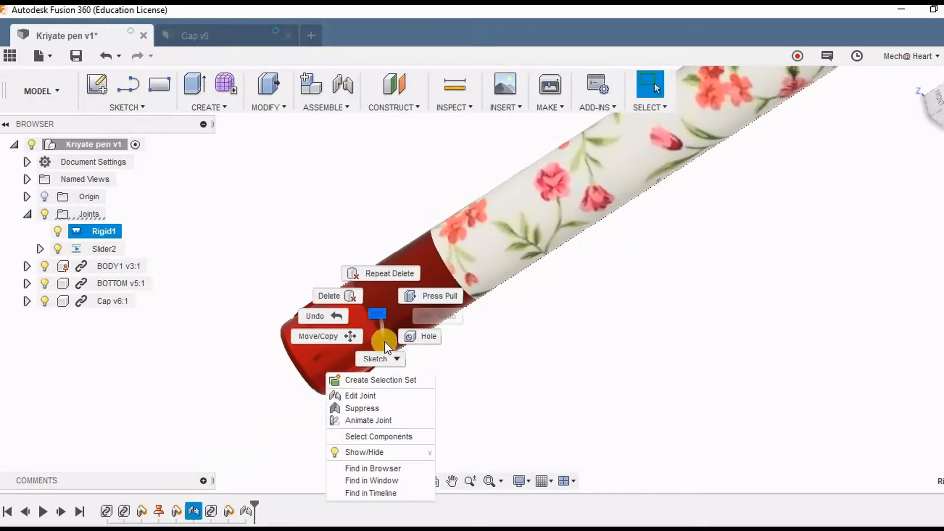
{"action": "mouse_move", "coordinate": [359, 395]}
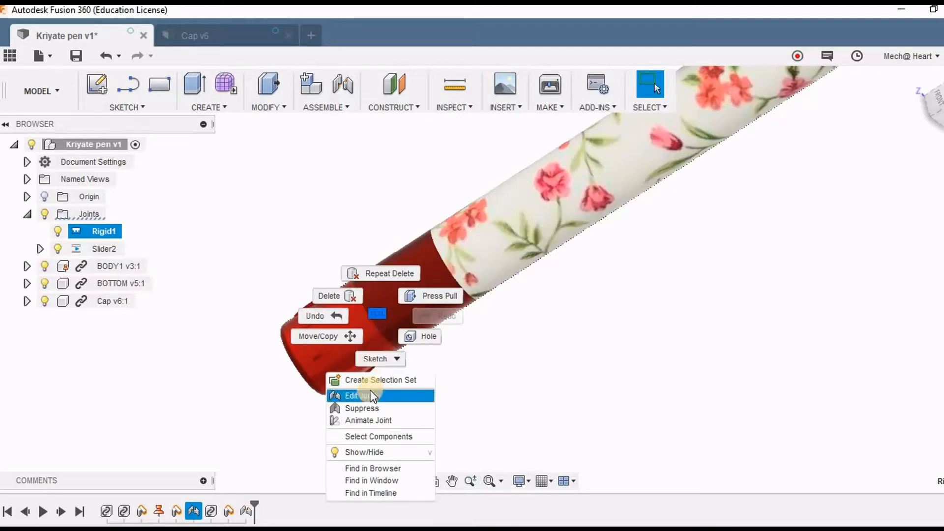
{"action": "left_click", "coordinate": [352, 395]}
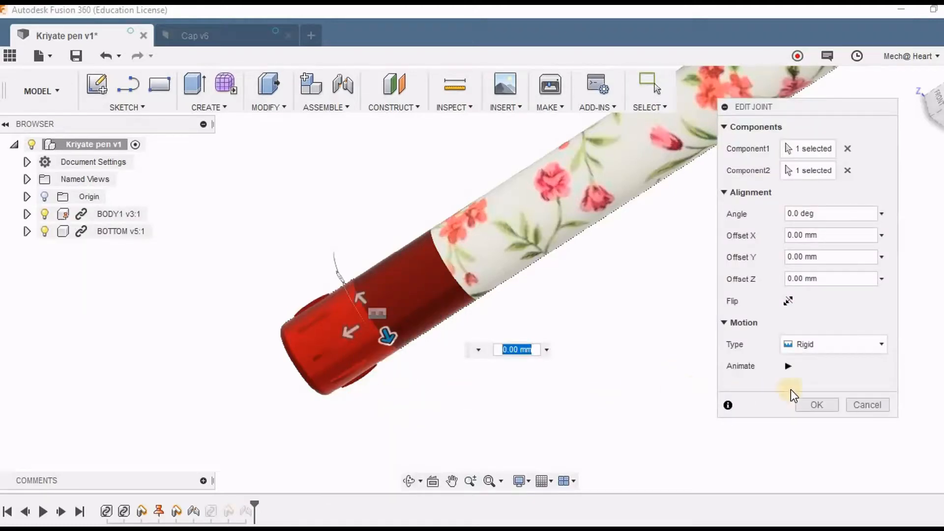
{"action": "left_click", "coordinate": [833, 344]}
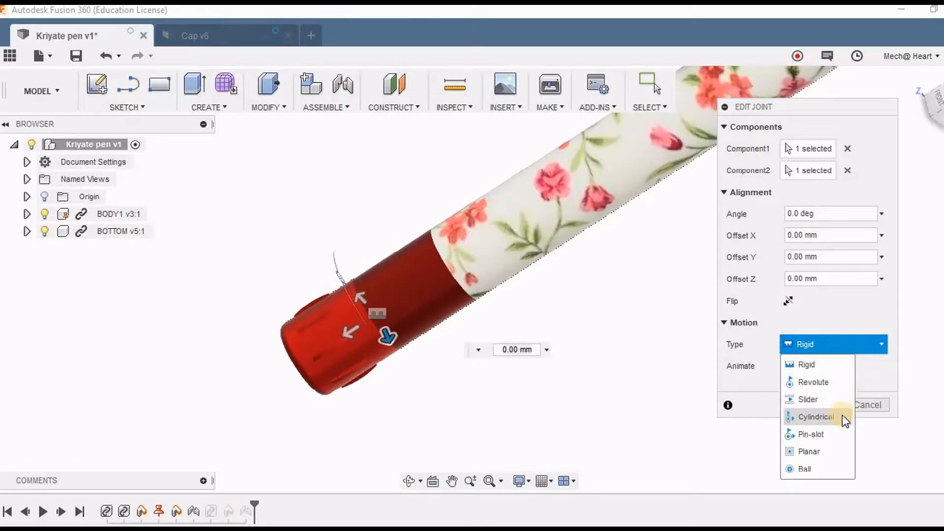
{"action": "left_click", "coordinate": [814, 417]}
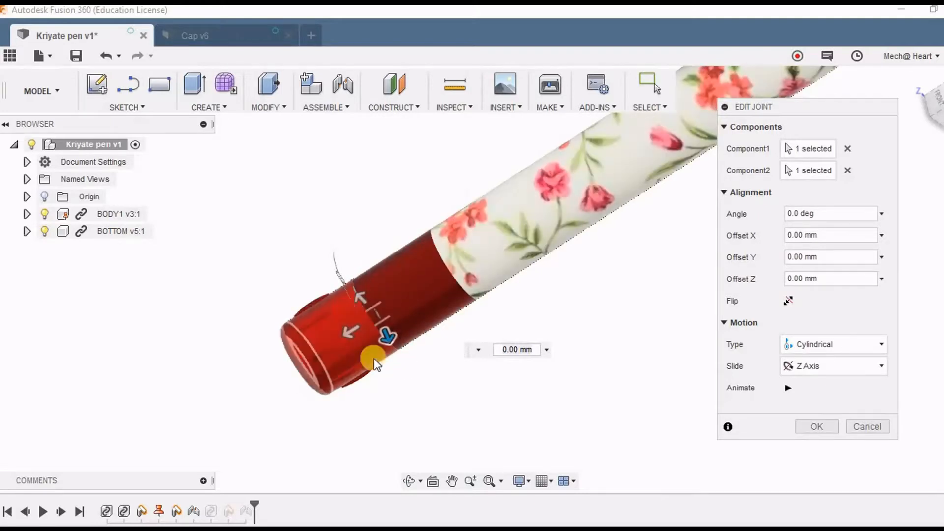
{"action": "left_click", "coordinate": [816, 427]}
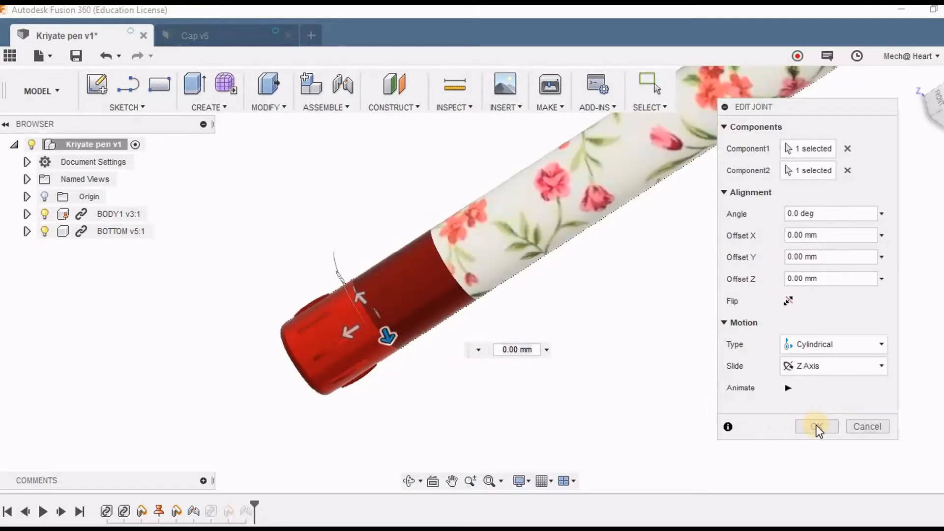
{"action": "left_click", "coordinate": [815, 426]}
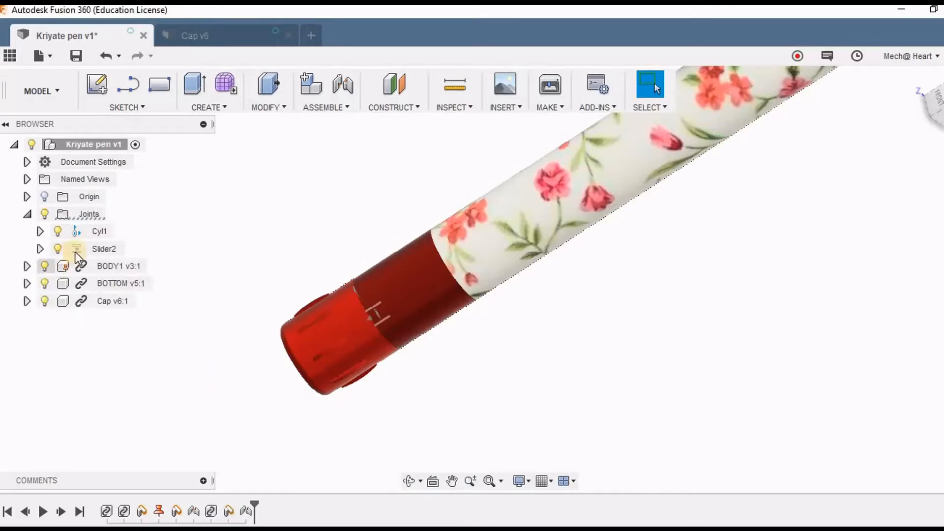
- Open Cyl1's joint limits and enter rotation limits of 0 to 360 degrees
{"action": "right_click", "coordinate": [91, 231]}
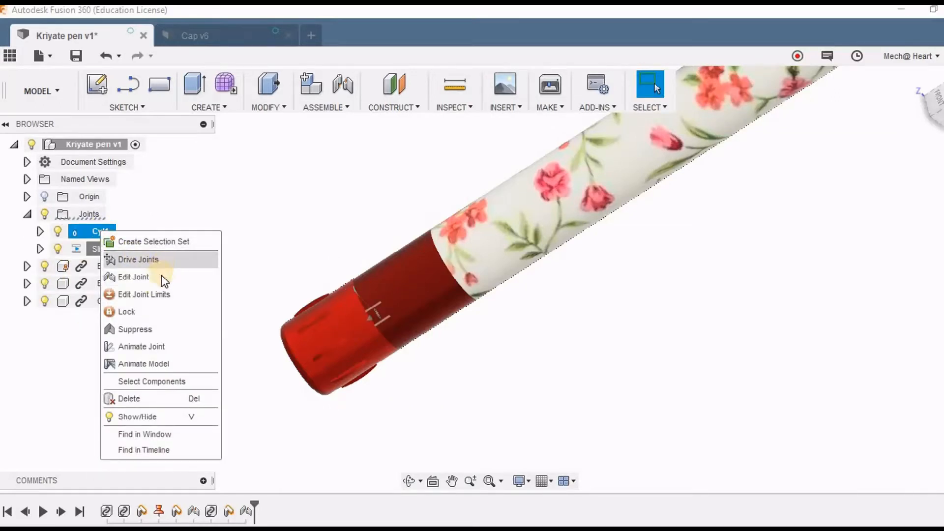
{"action": "left_click", "coordinate": [144, 294]}
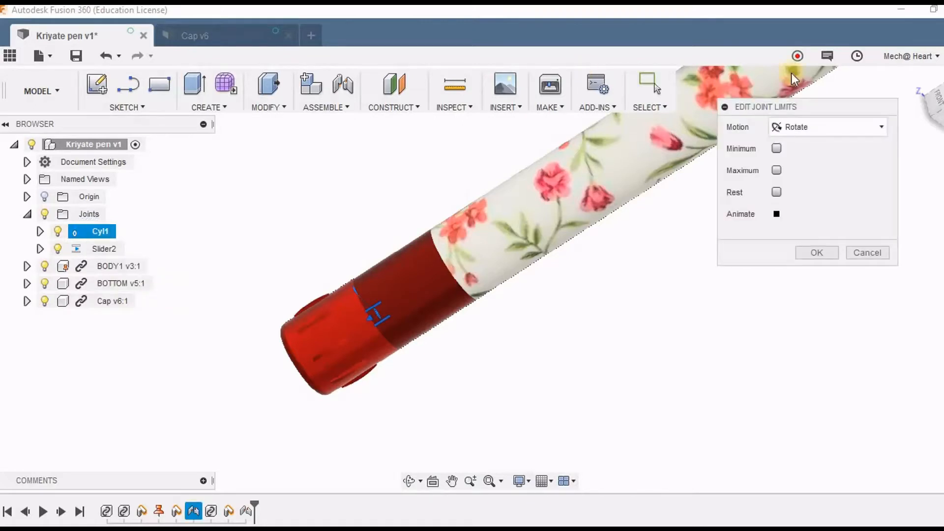
{"action": "left_click", "coordinate": [776, 148]}
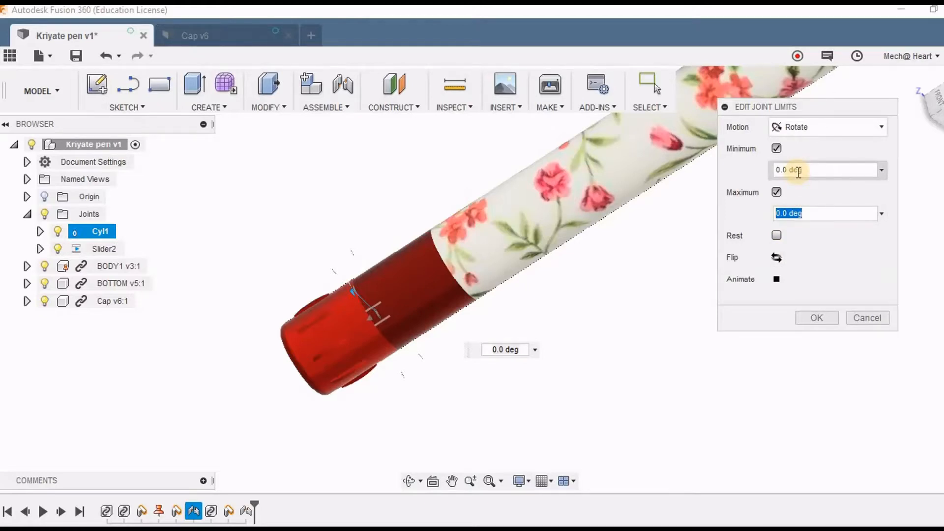
{"action": "type", "text": "360"}
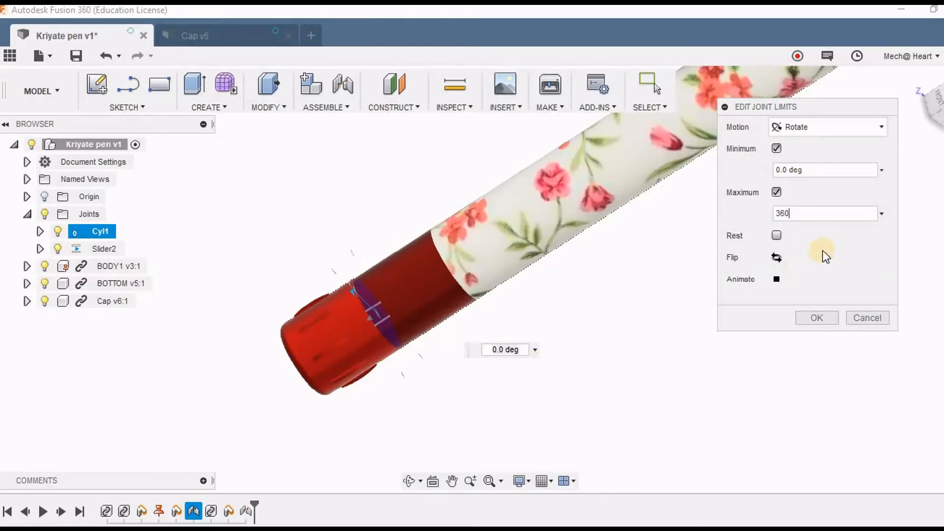
{"action": "left_click", "coordinate": [826, 126]}
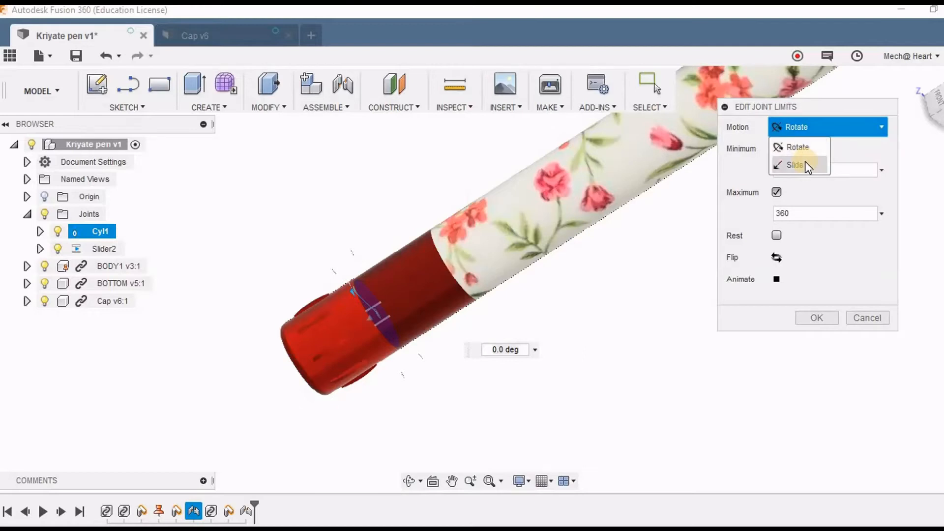
- Limit Cyl1's slide to 0–10 mm, preview it, and confirm alongside 0–360° rotation
{"action": "left_click", "coordinate": [794, 164]}
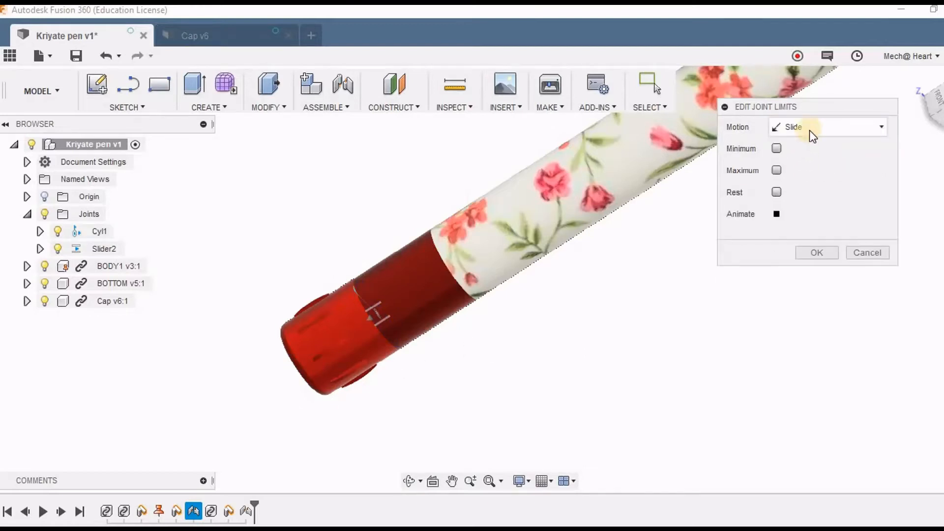
{"action": "left_click", "coordinate": [775, 148]}
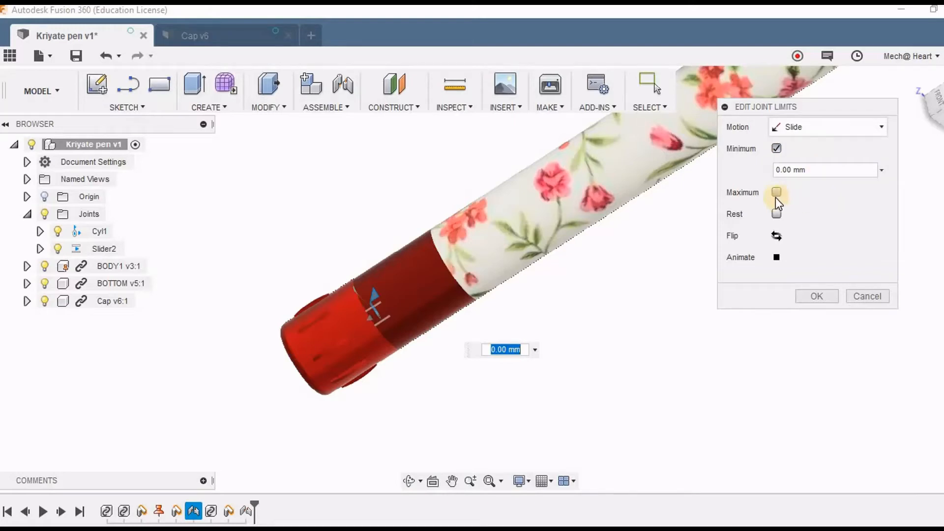
{"action": "left_click", "coordinate": [776, 191]}
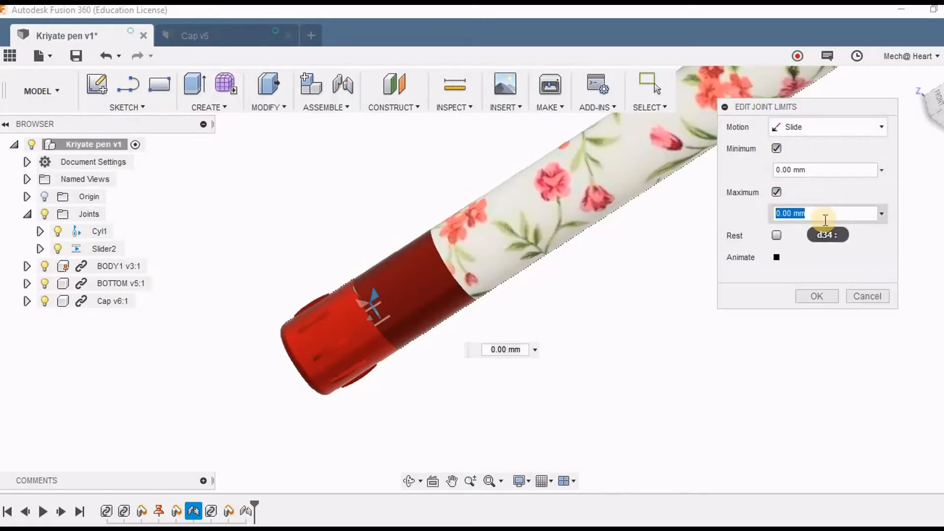
{"action": "type", "text": "20"}
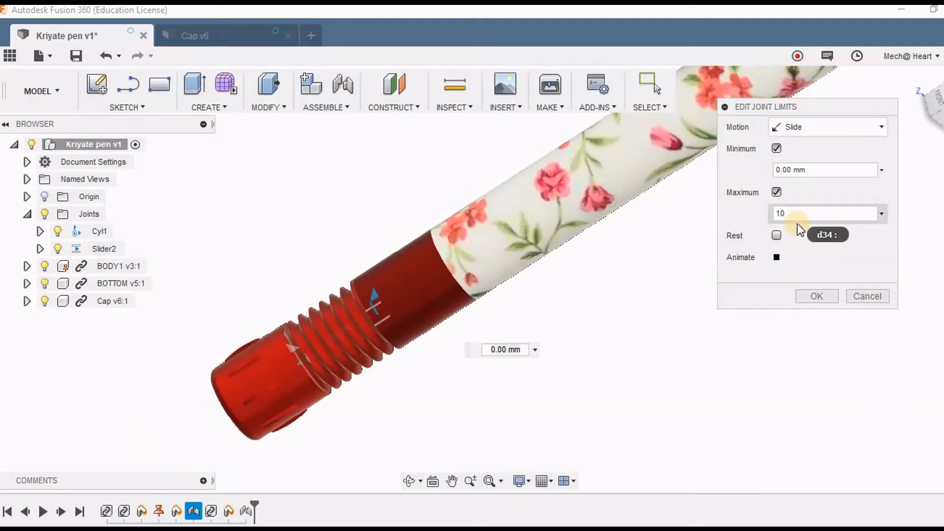
{"action": "left_click", "coordinate": [818, 213]}
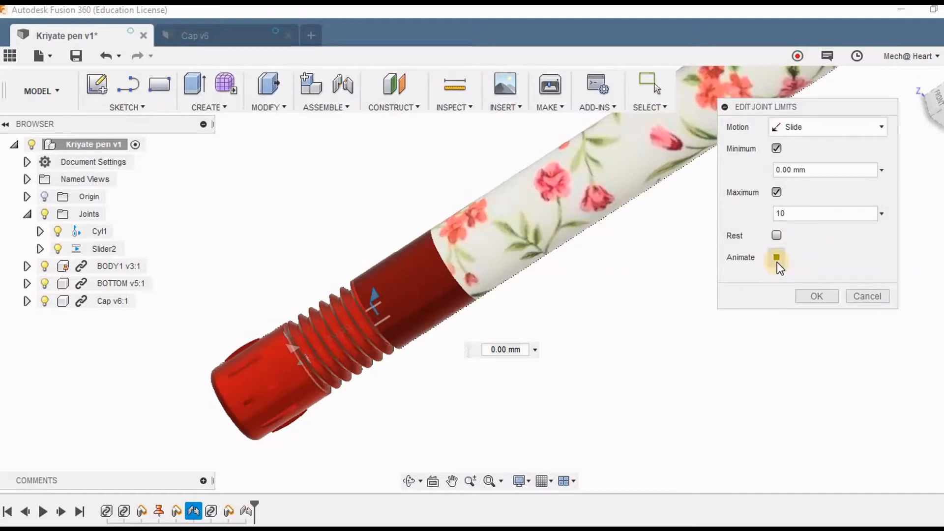
{"action": "left_click", "coordinate": [776, 257]}
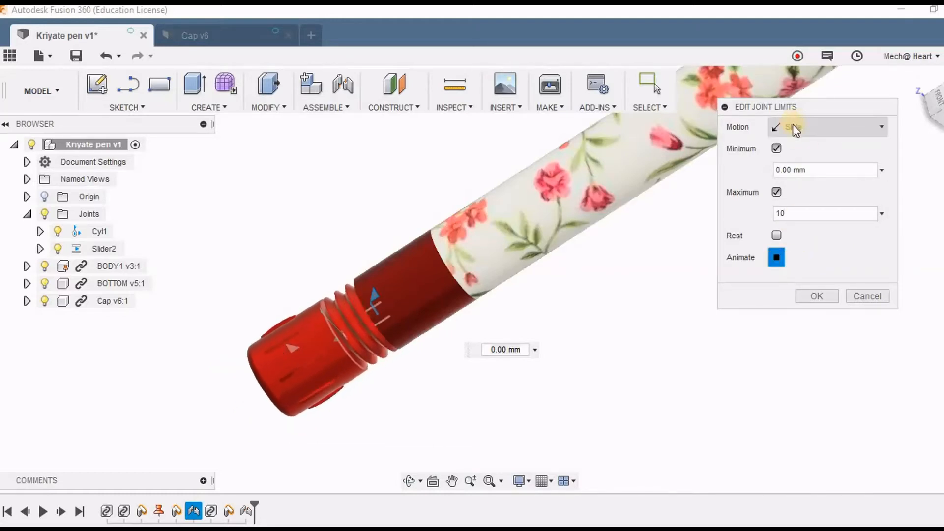
{"action": "left_click", "coordinate": [825, 127]}
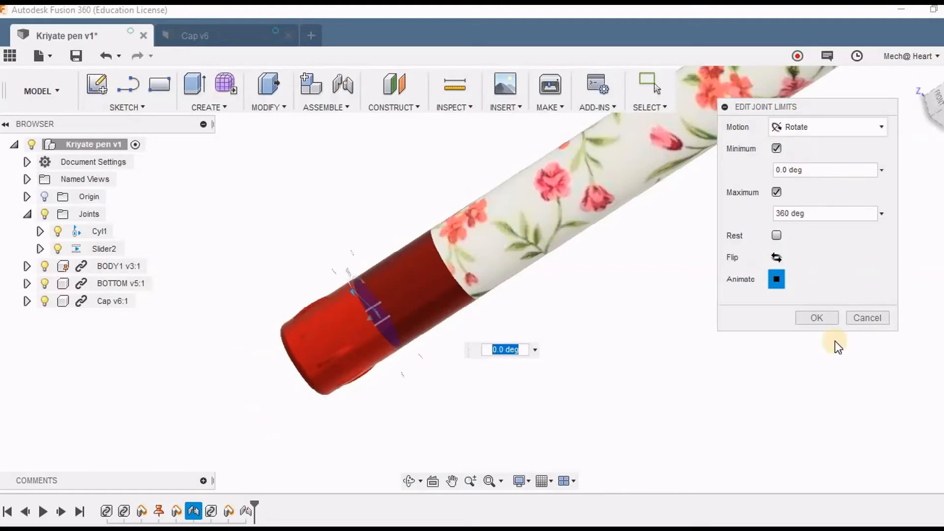
{"action": "left_click", "coordinate": [816, 318]}
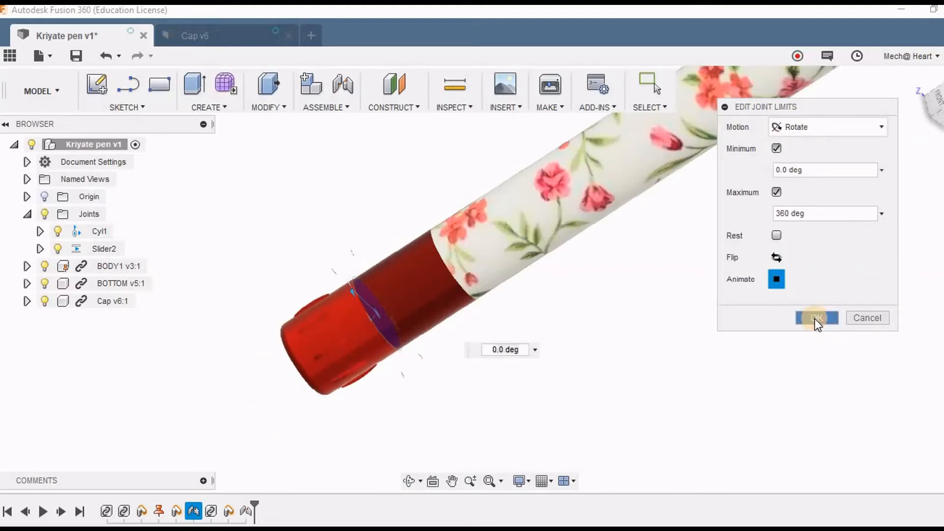
{"action": "left_click", "coordinate": [816, 317]}
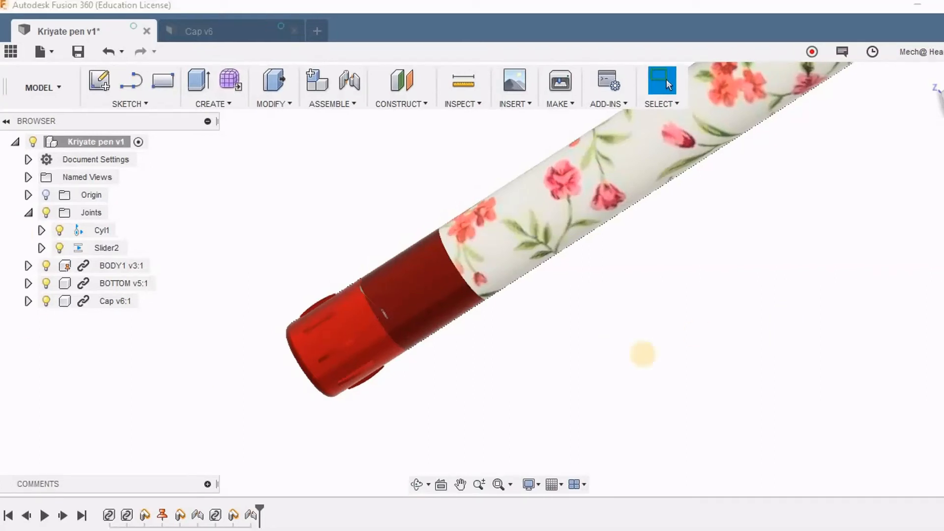
- Animate the Cyl1 joint from the browser to watch the pen bottom turn and slide
{"action": "right_click", "coordinate": [101, 230]}
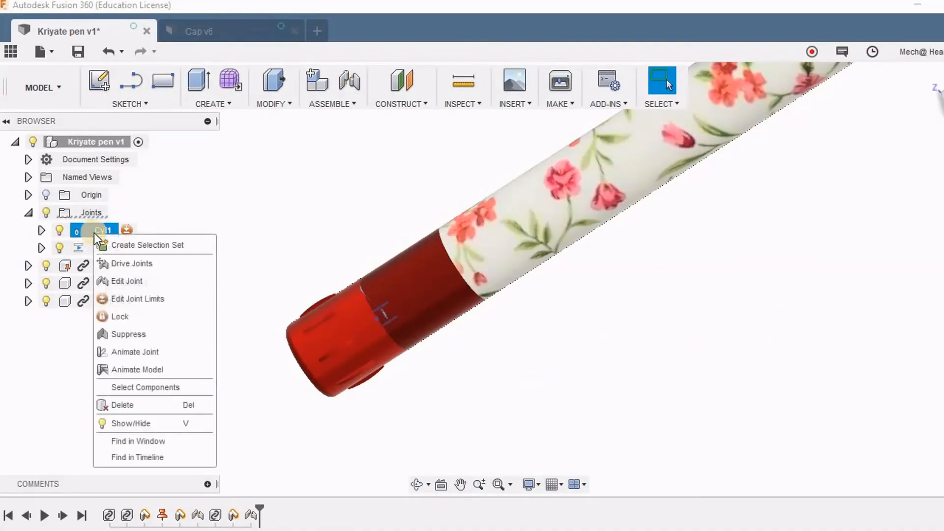
{"action": "mouse_move", "coordinate": [178, 355]}
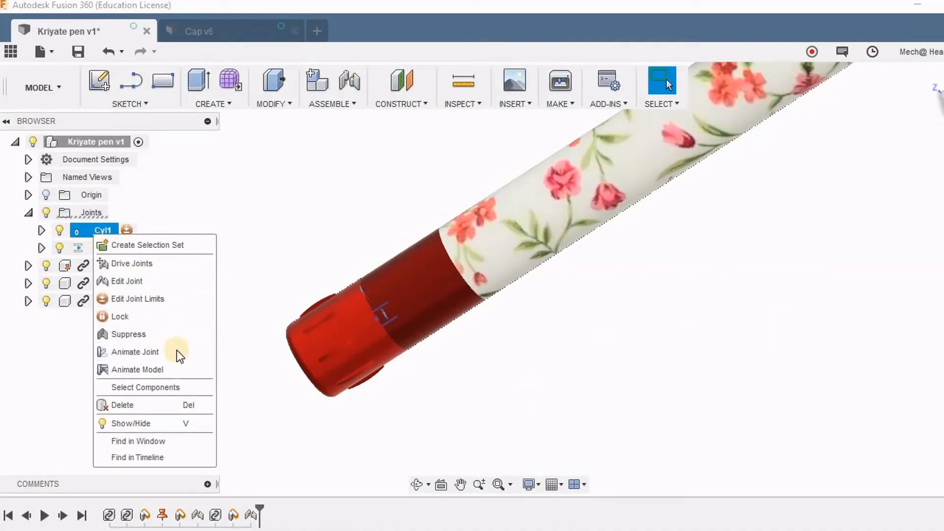
{"action": "left_click", "coordinate": [134, 351]}
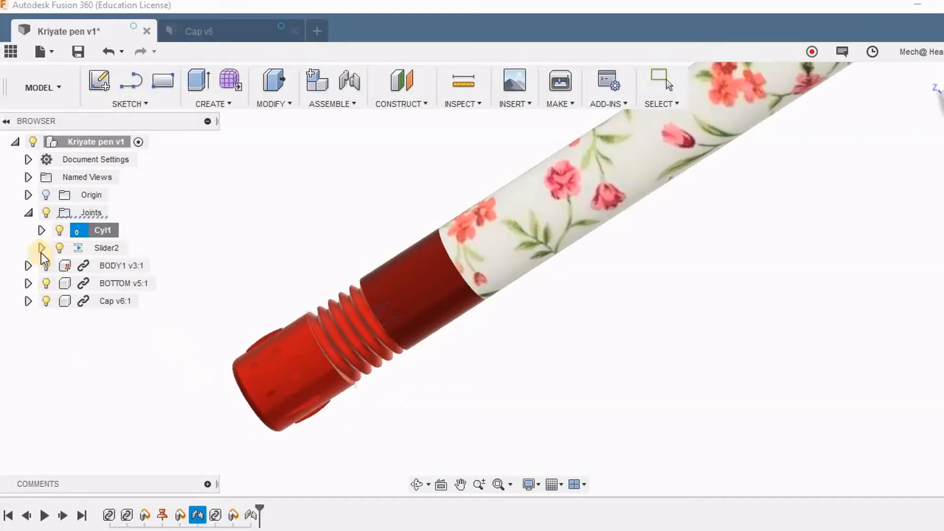
{"action": "left_click", "coordinate": [102, 230]}
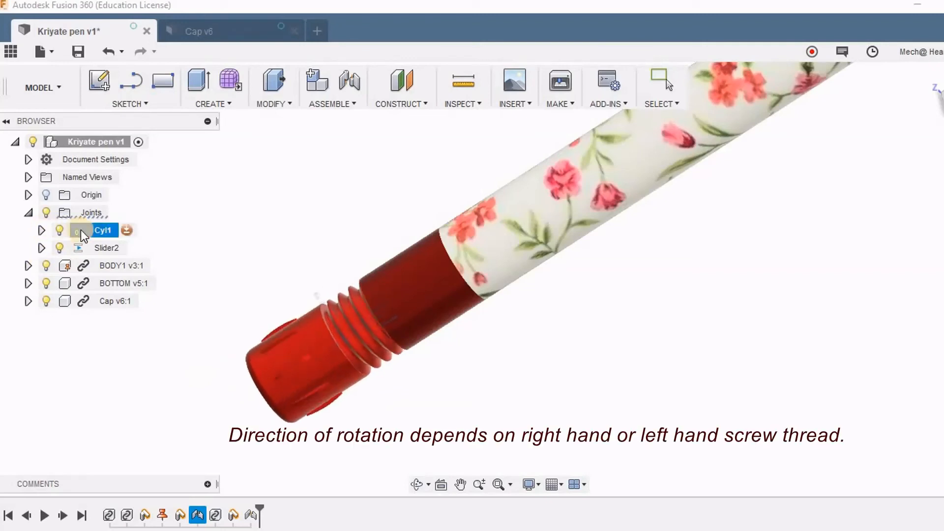